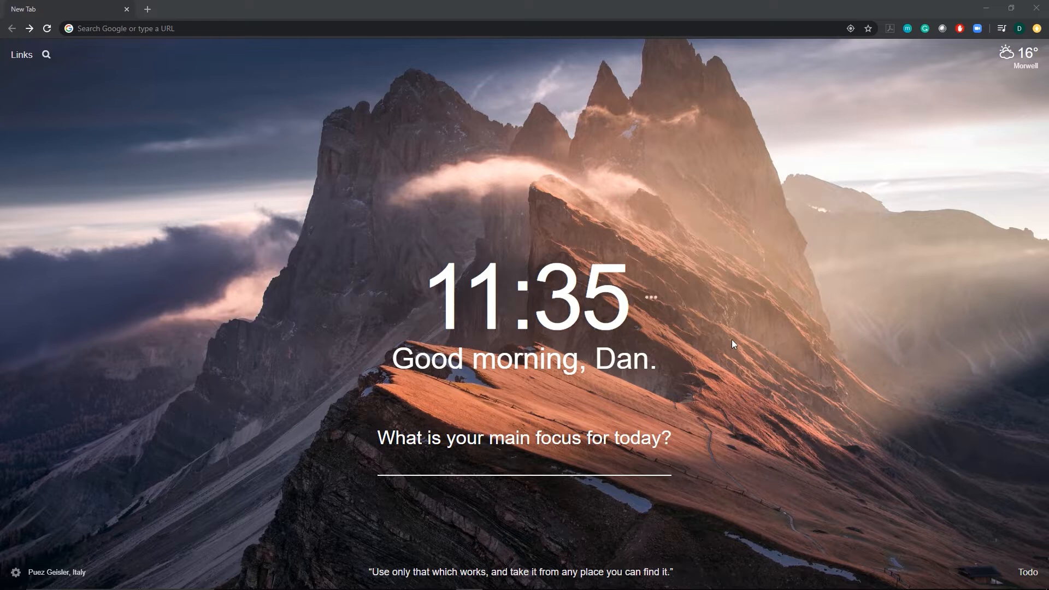
{"action": "mouse_move", "coordinate": [212, 64]}
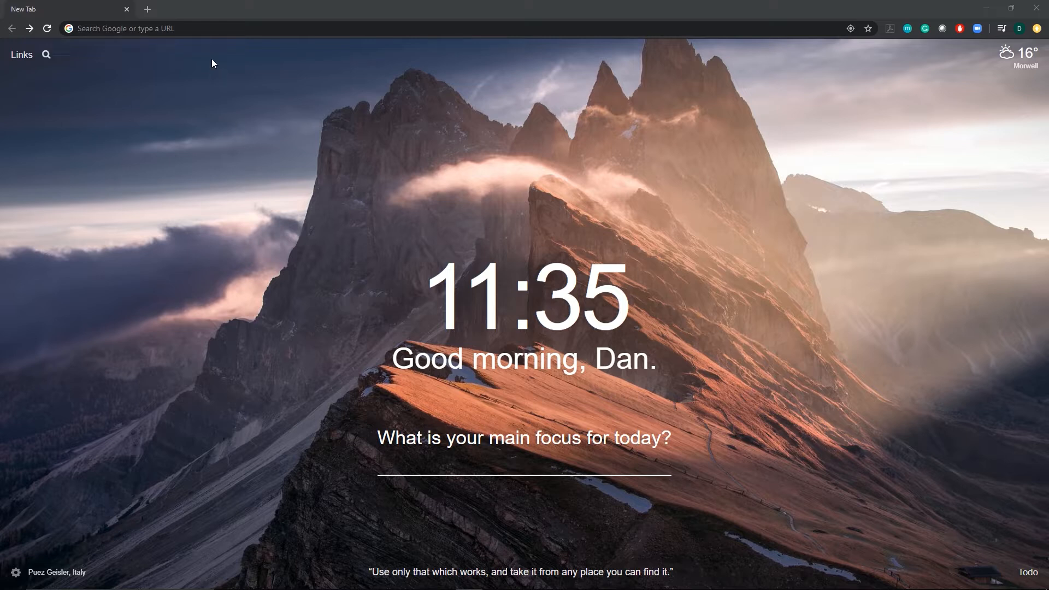
Step: Go to office.com to load the Office 365 home page with the app launcher
{"action": "left_click", "coordinate": [194, 28]}
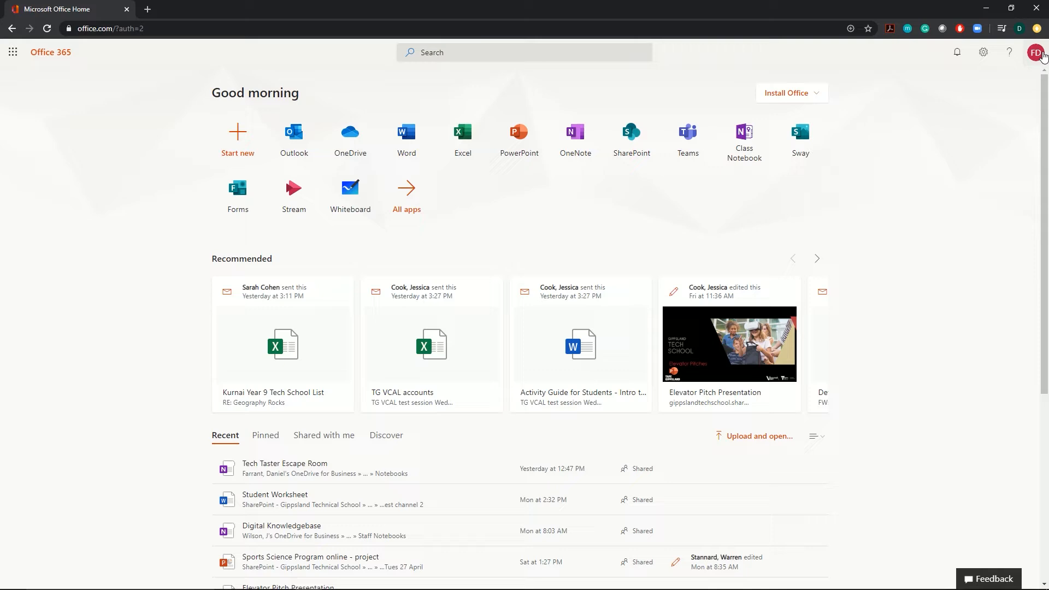
Step: Sign out of the current Office 365 account from the profile menu
{"action": "left_click", "coordinate": [1034, 52]}
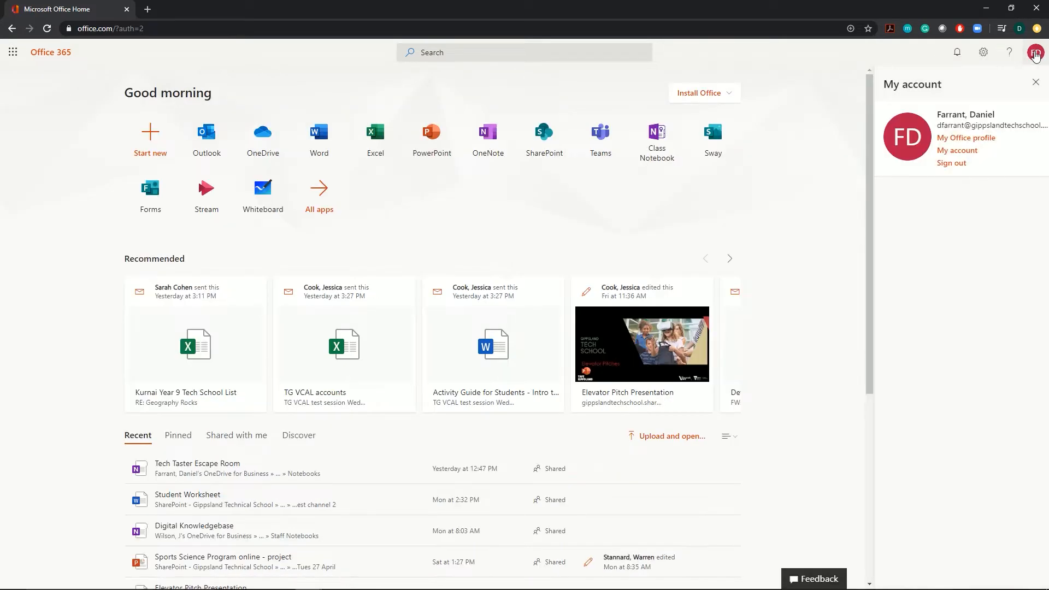
{"action": "left_click", "coordinate": [951, 163]}
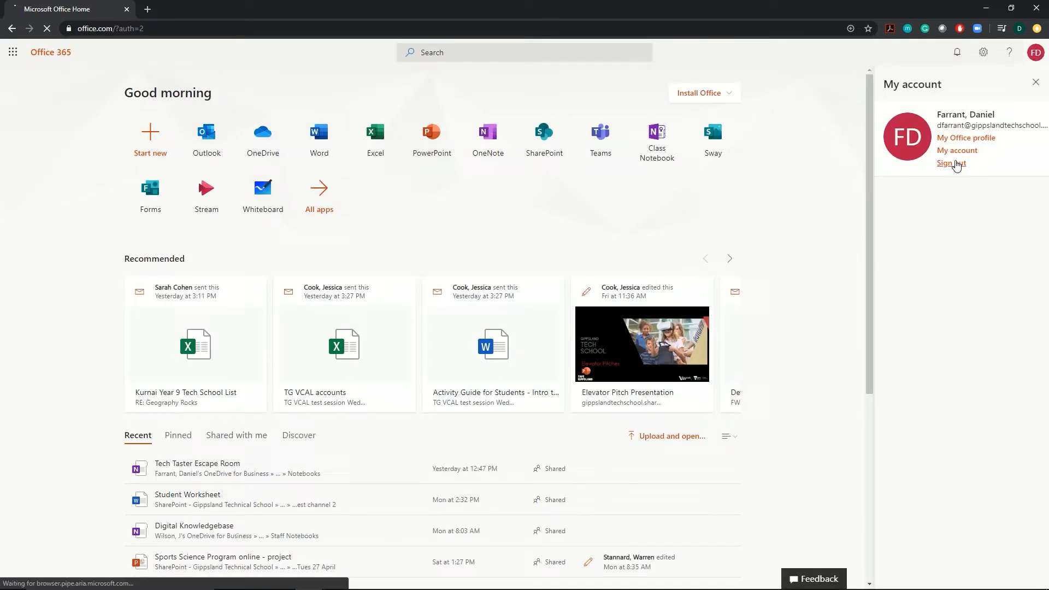
{"action": "left_click", "coordinate": [949, 163]}
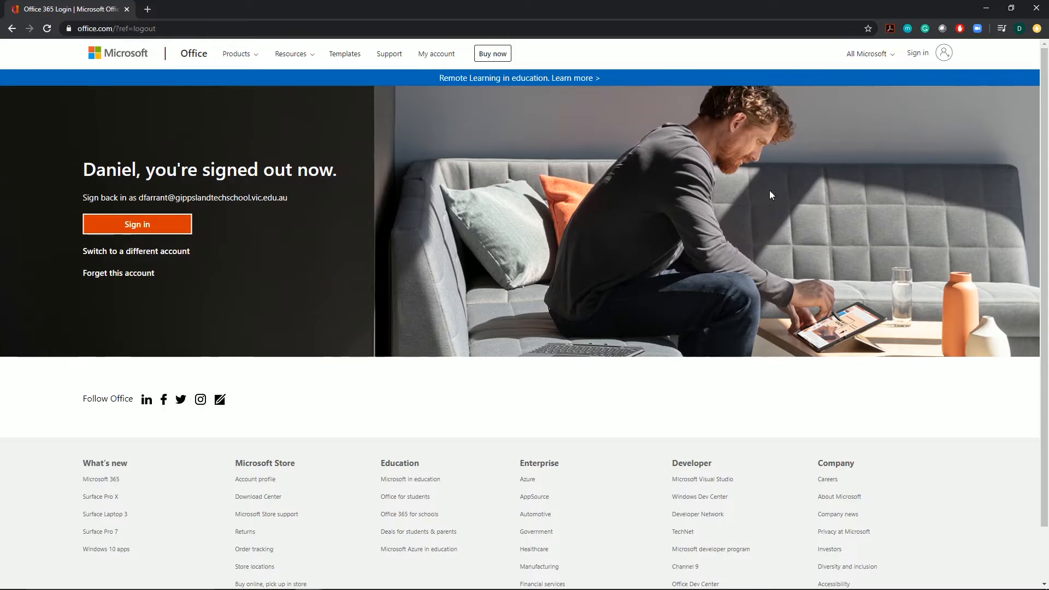
{"action": "mouse_move", "coordinate": [917, 53]}
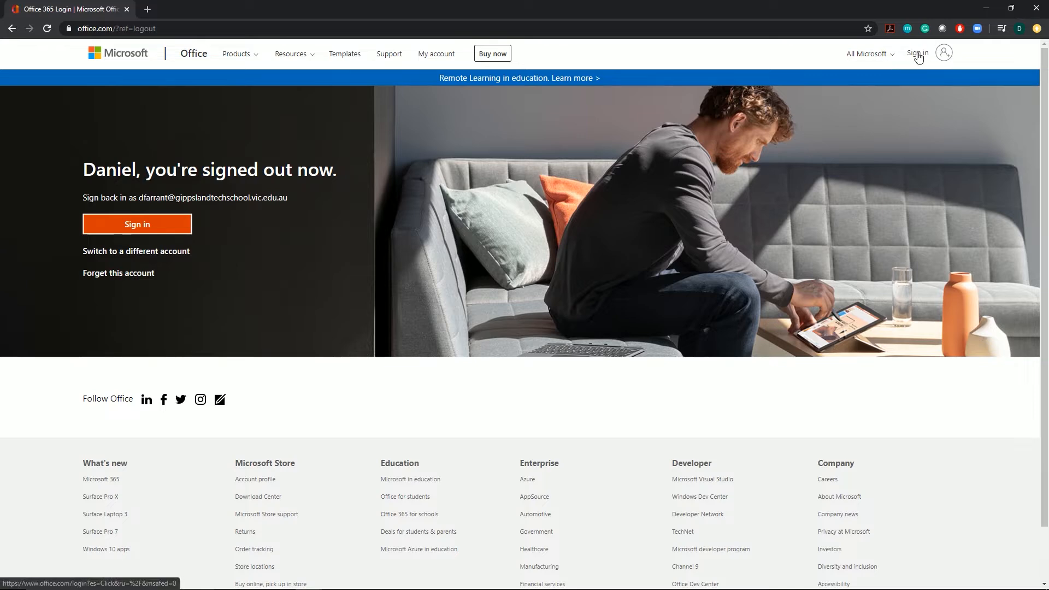
Step: Sign in with another account using the gippslandtechschool.vi school email and continue to the password step
{"action": "left_click", "coordinate": [137, 224]}
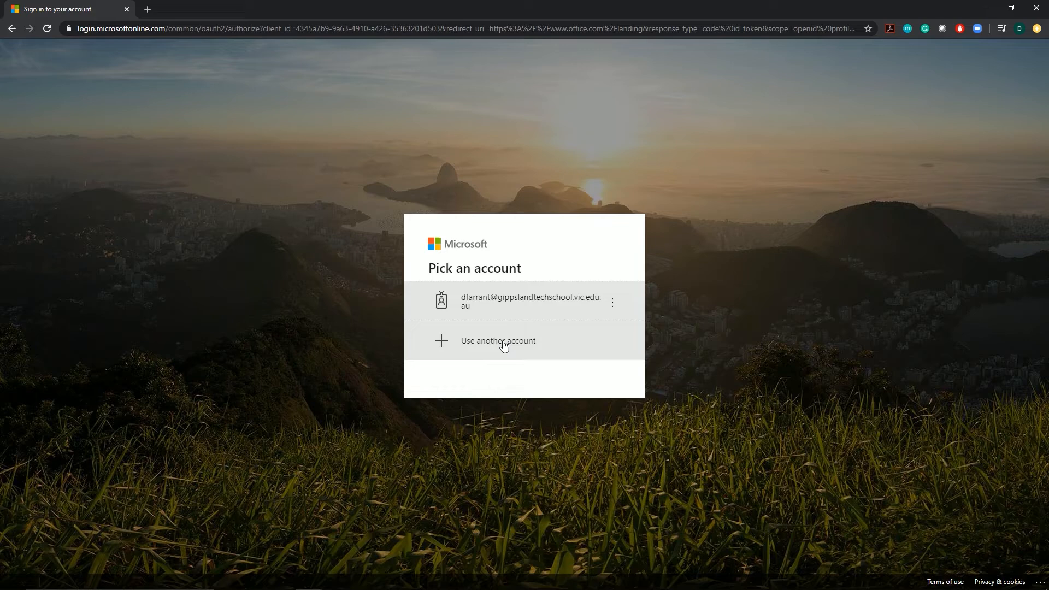
{"action": "left_click", "coordinate": [498, 341]}
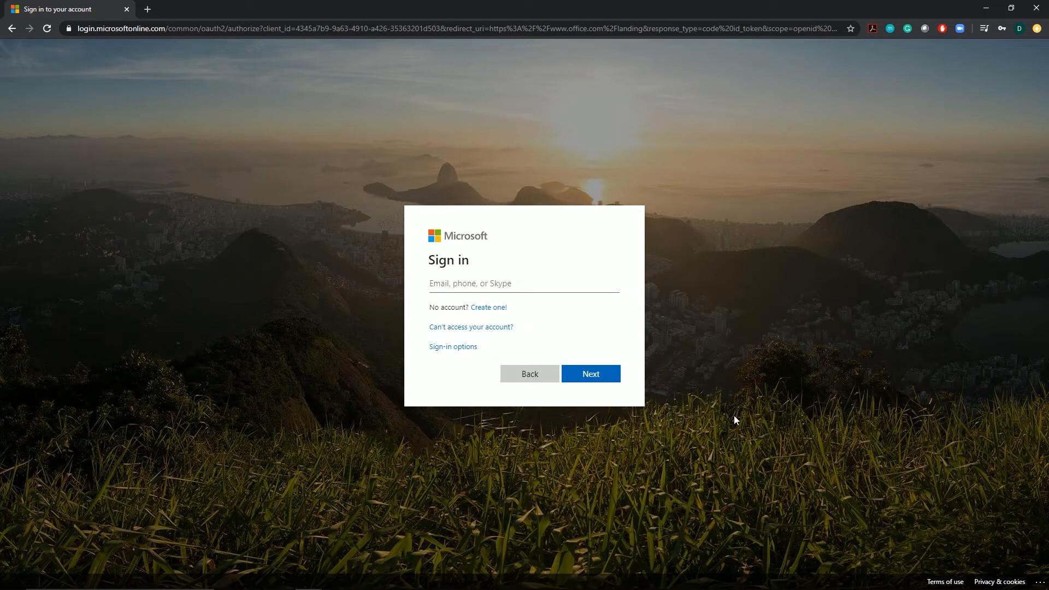
{"action": "mouse_move", "coordinate": [701, 386]}
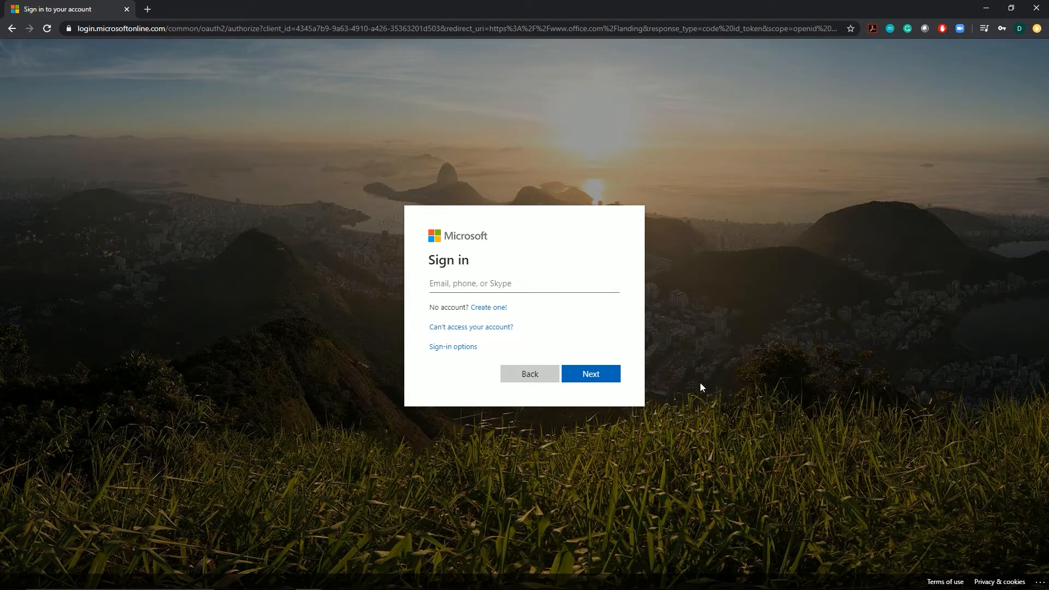
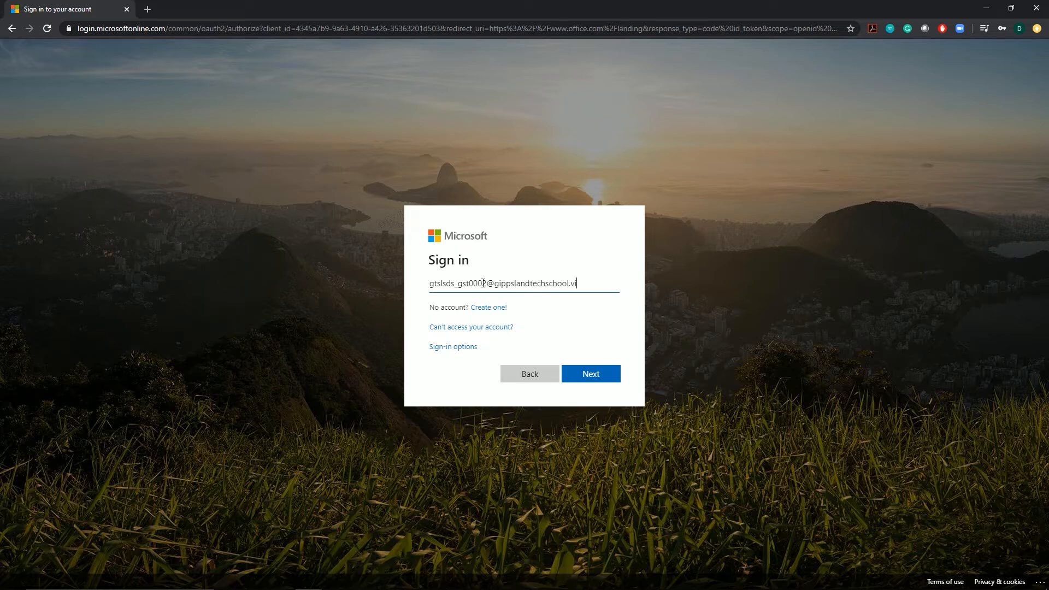
{"action": "left_click", "coordinate": [589, 374]}
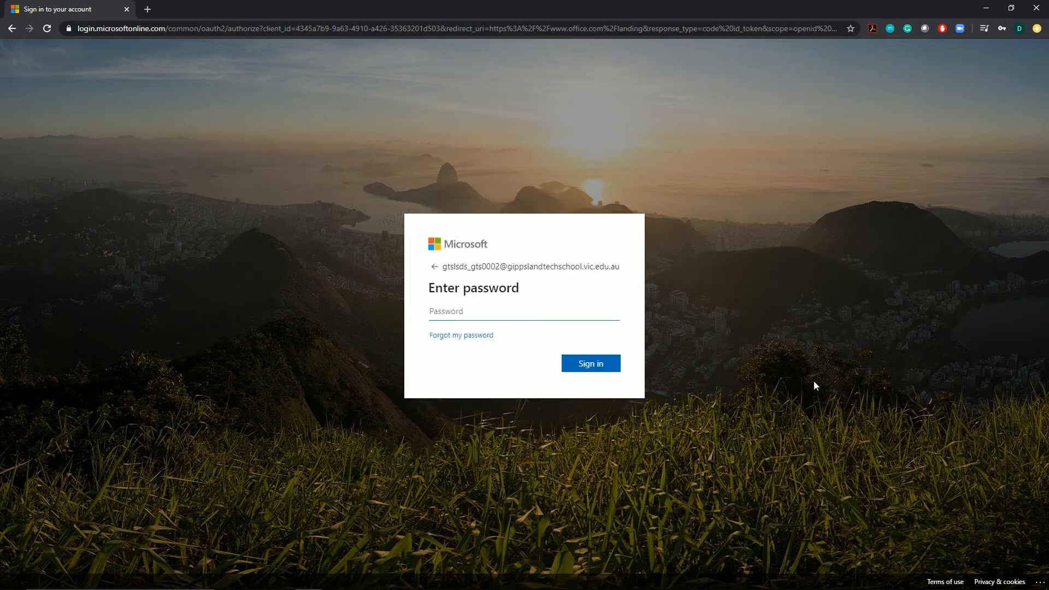
Step: Enter the password and complete sign-in so the student welcome tour appears
{"action": "left_click", "coordinate": [523, 312]}
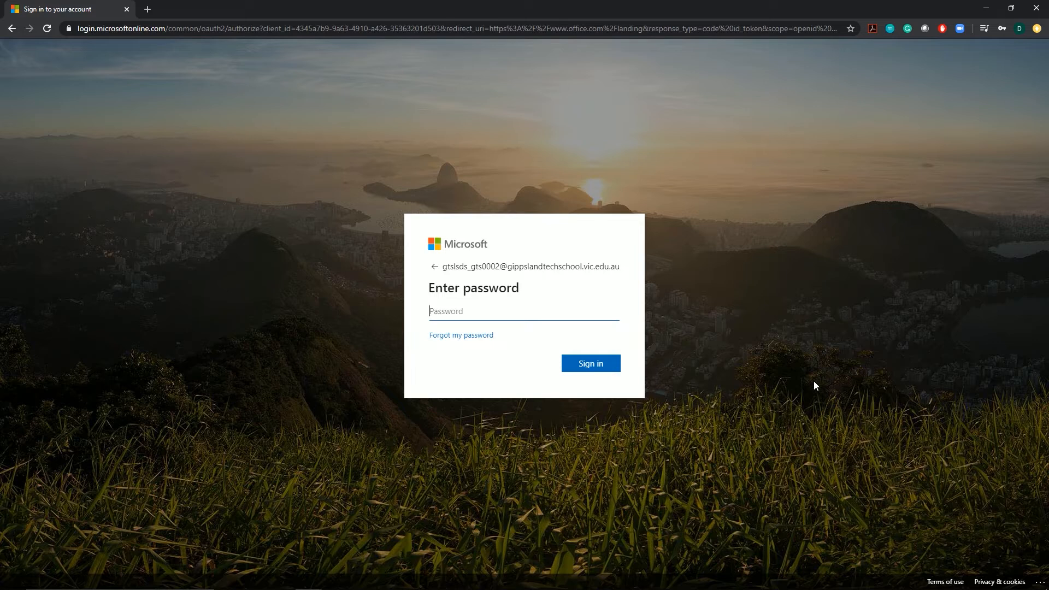
{"action": "left_click", "coordinate": [523, 311]}
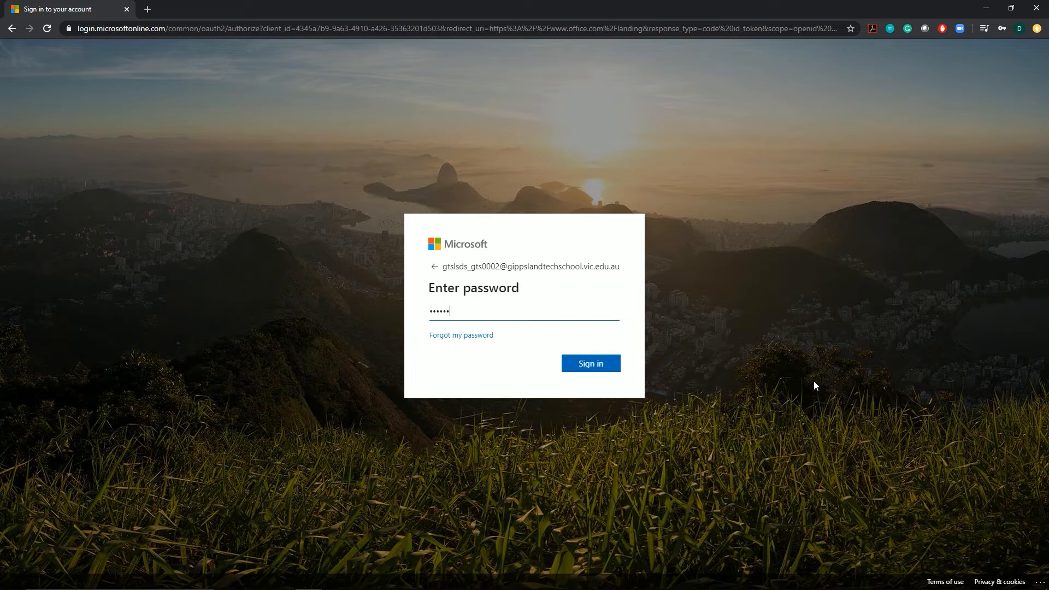
{"action": "left_click", "coordinate": [590, 362]}
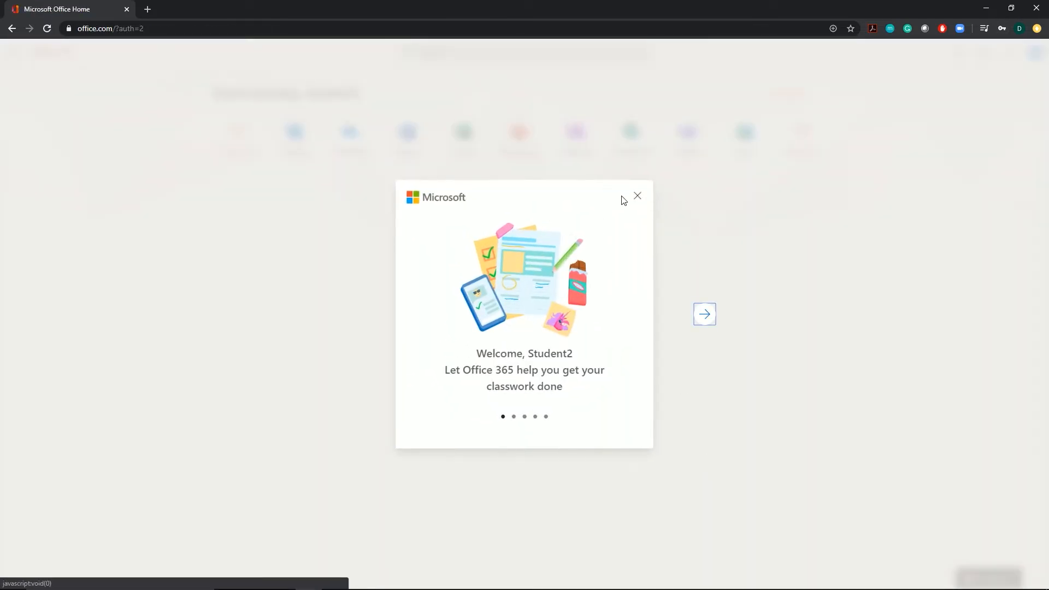
Step: Dismiss the welcome tour and launch Teams showing the Orientation channel
{"action": "left_click", "coordinate": [637, 195]}
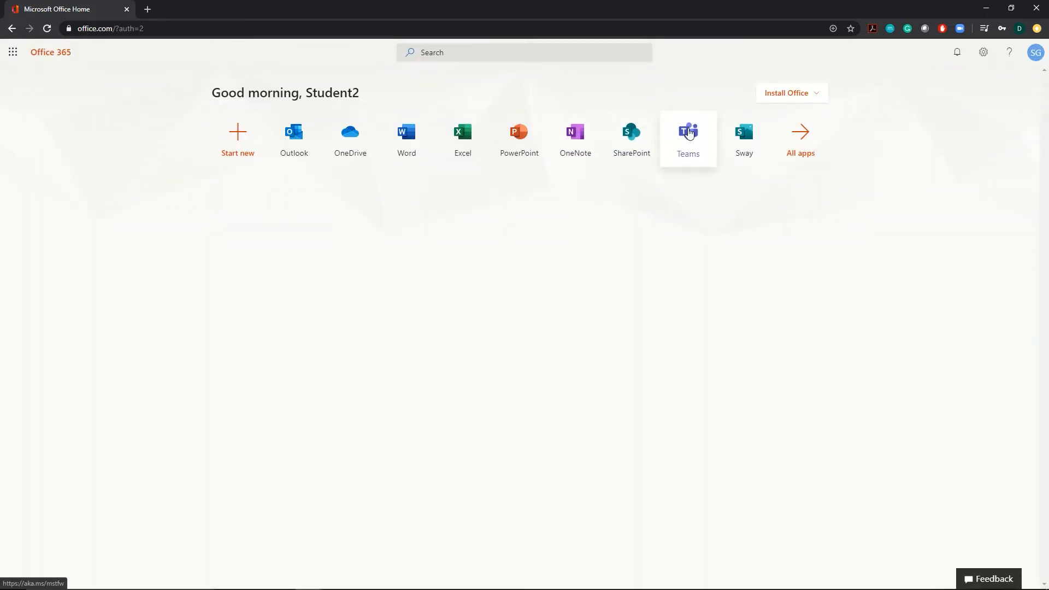
{"action": "left_click", "coordinate": [687, 131]}
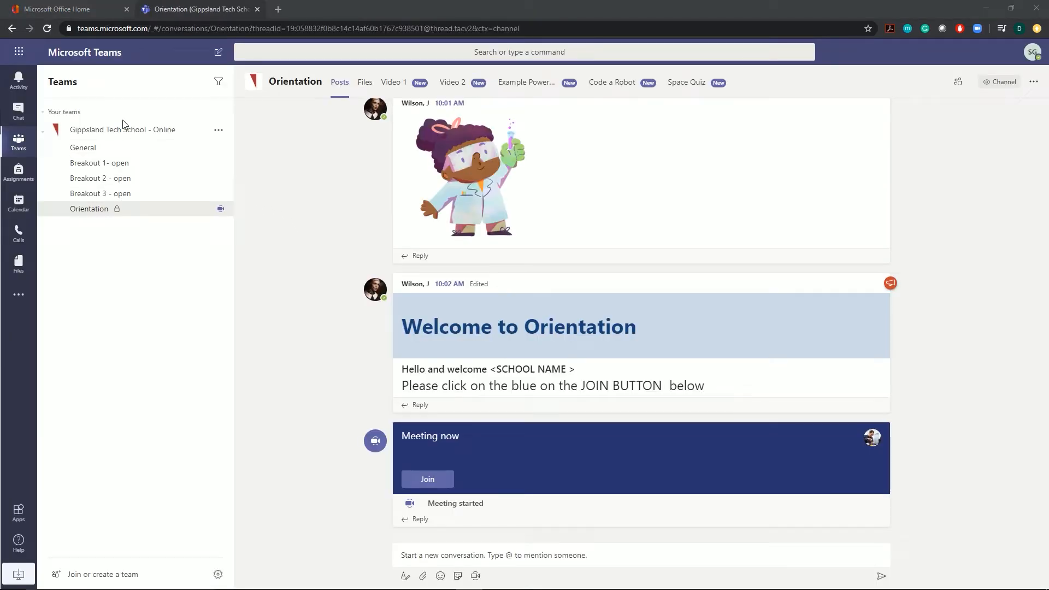
{"action": "mouse_move", "coordinate": [122, 130]}
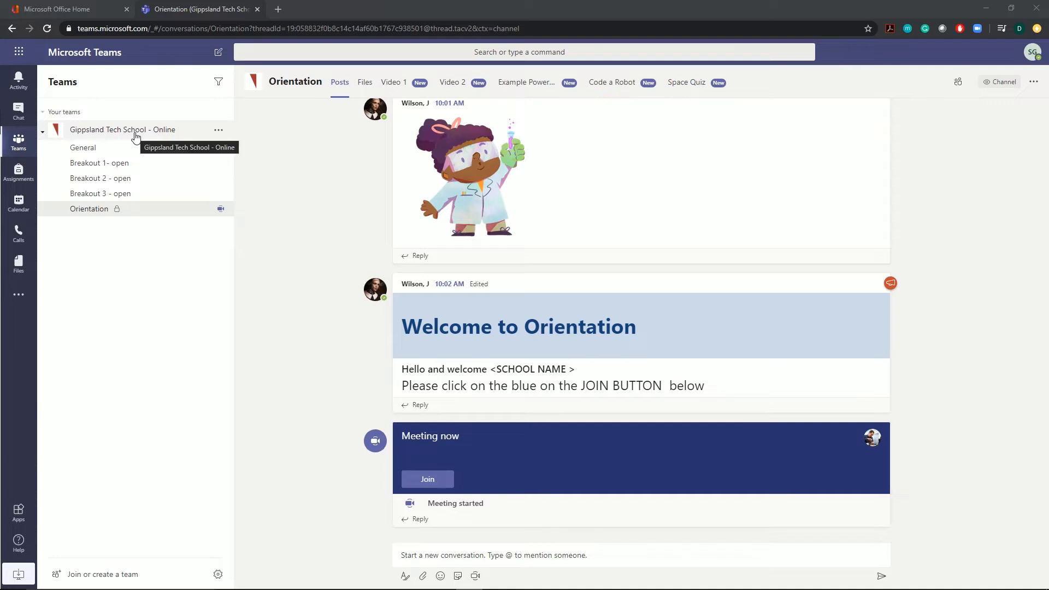
{"action": "mouse_move", "coordinate": [90, 230]}
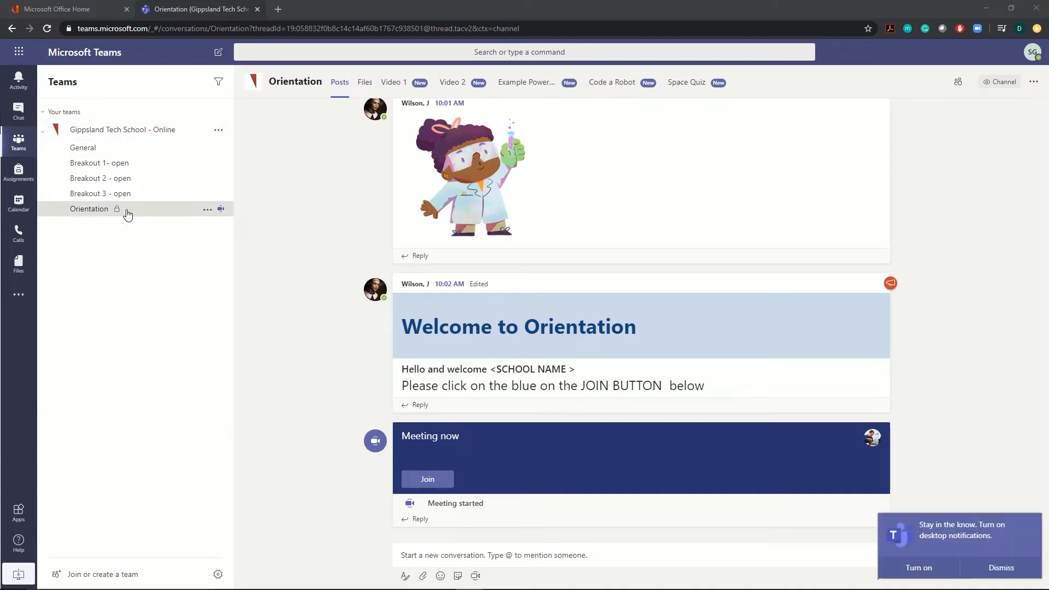
{"action": "mouse_move", "coordinate": [88, 209]}
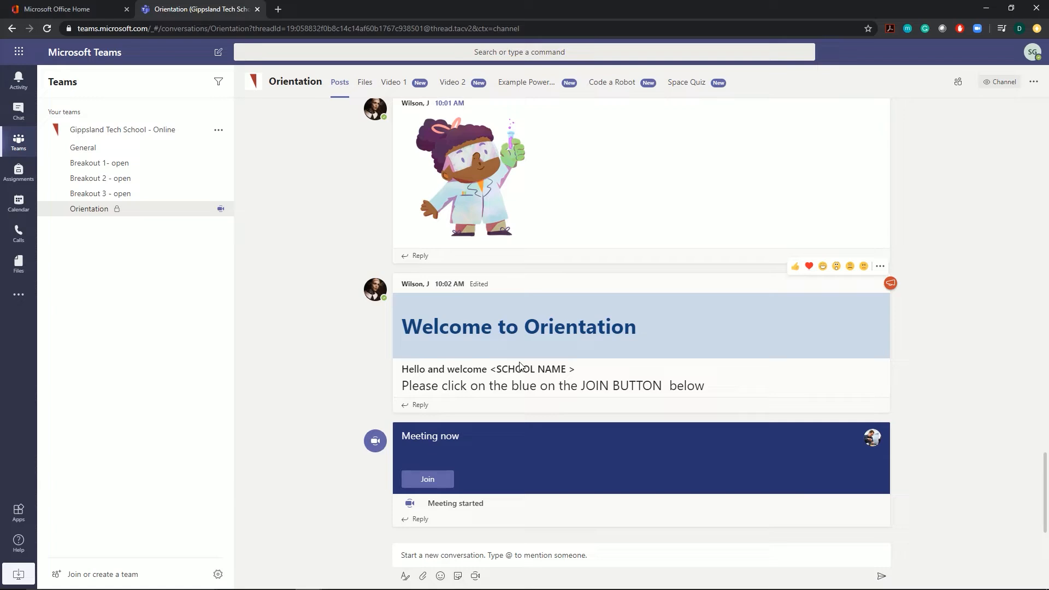
{"action": "mouse_move", "coordinate": [418, 454]}
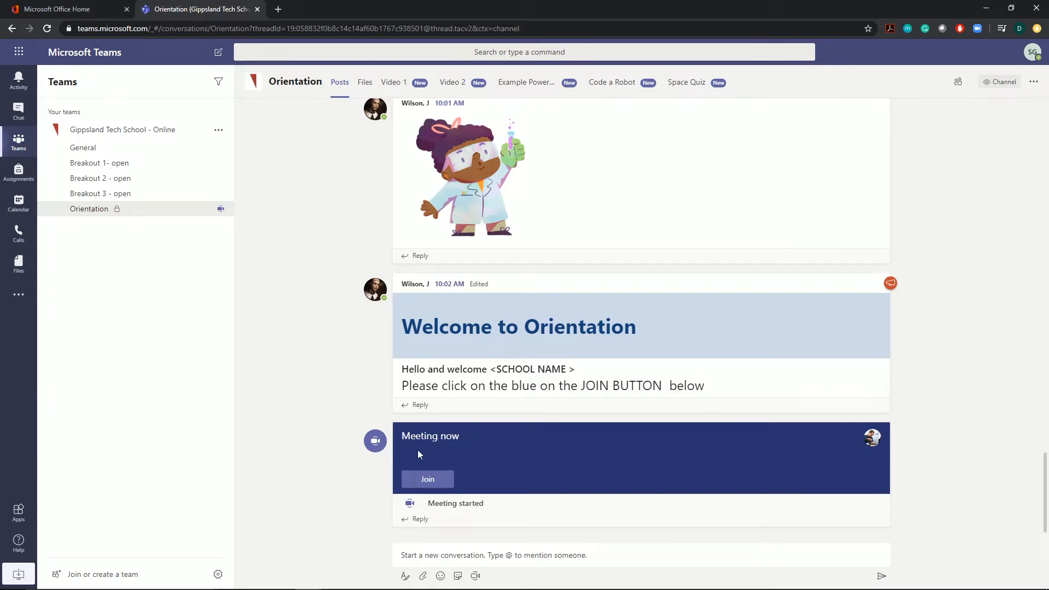
{"action": "mouse_move", "coordinate": [434, 481]}
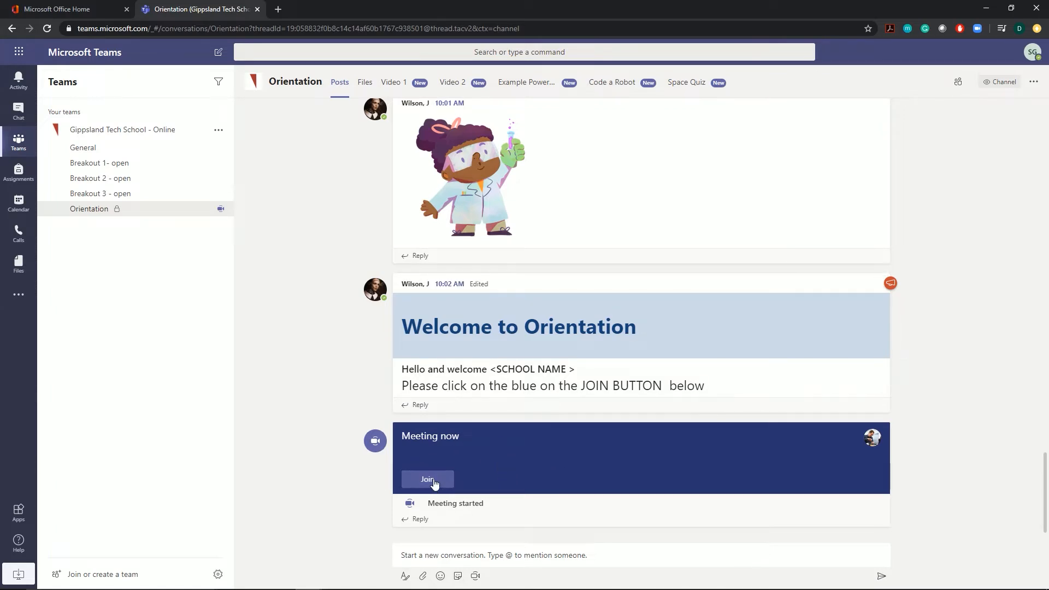
Step: Join the 'Meeting now' post in Orientation to reach the pre-join screen
{"action": "left_click", "coordinate": [427, 479]}
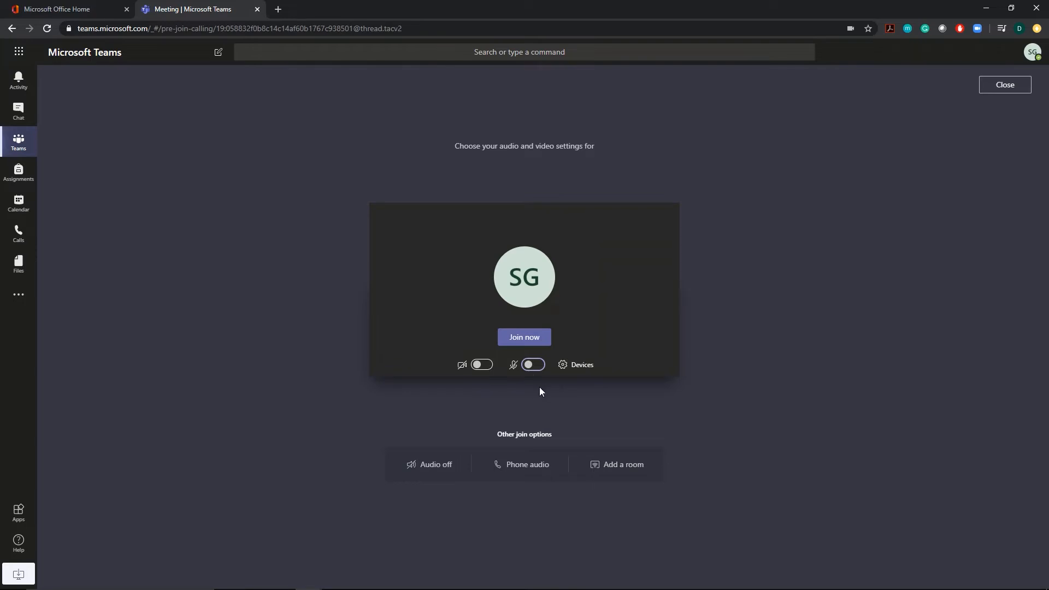
{"action": "mouse_move", "coordinate": [523, 336]}
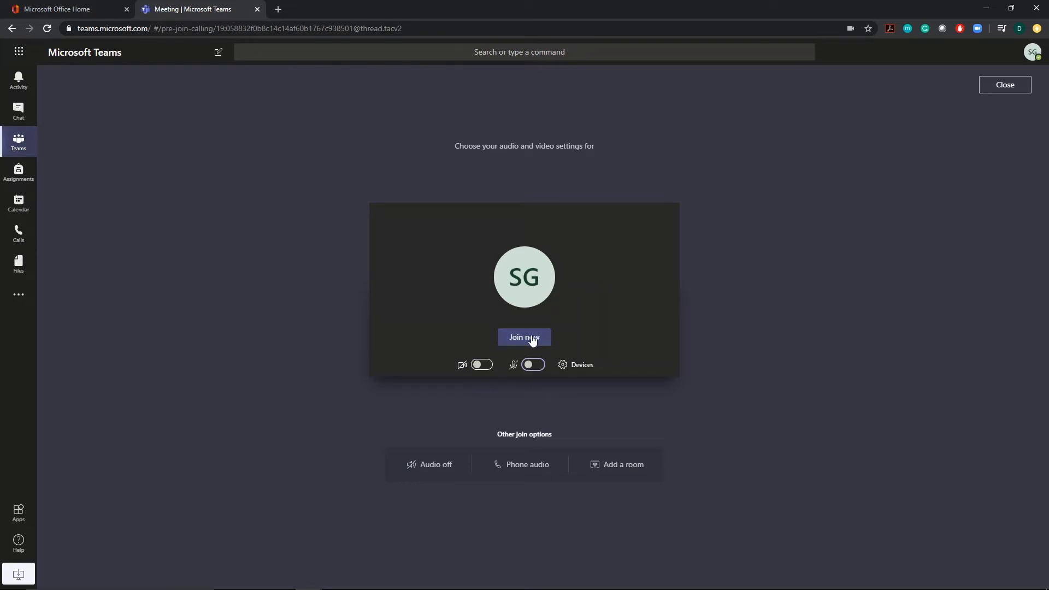
Step: Enter the Orientation meeting now with camera and microphone left off
{"action": "left_click", "coordinate": [523, 337]}
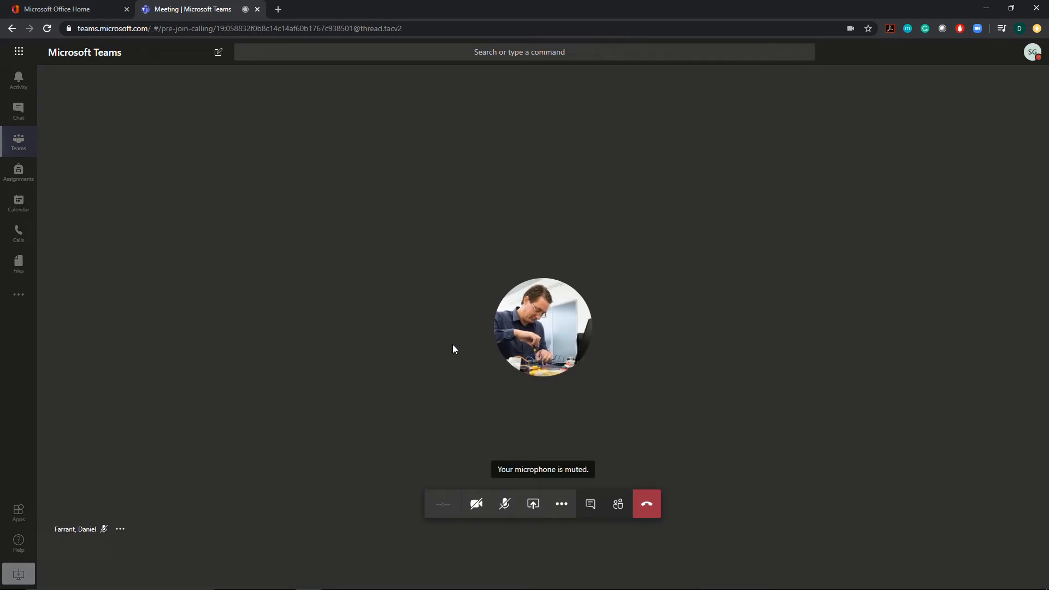
{"action": "mouse_move", "coordinate": [384, 298]}
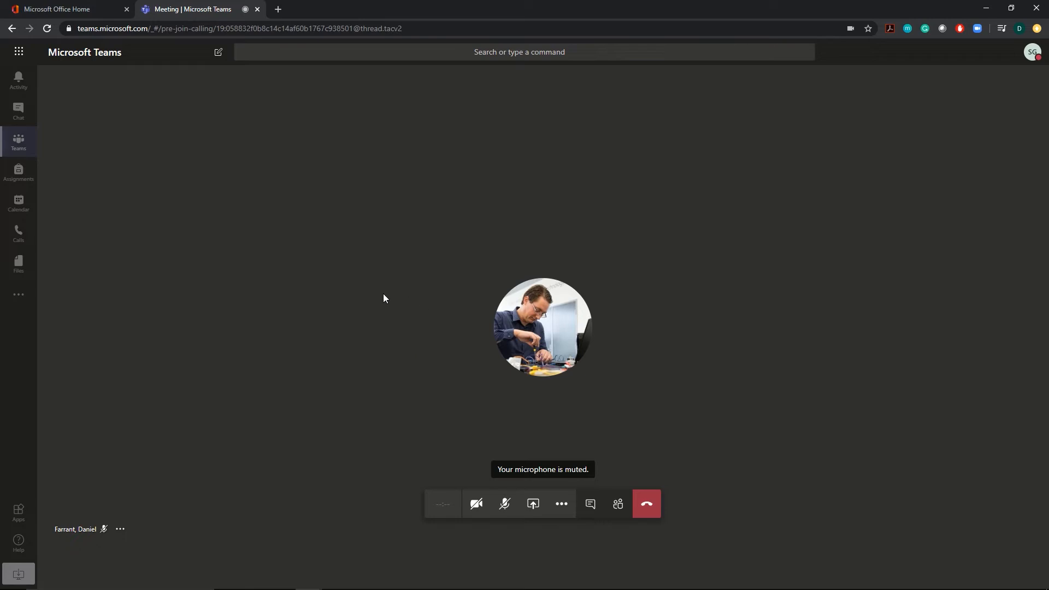
{"action": "mouse_move", "coordinate": [387, 429]}
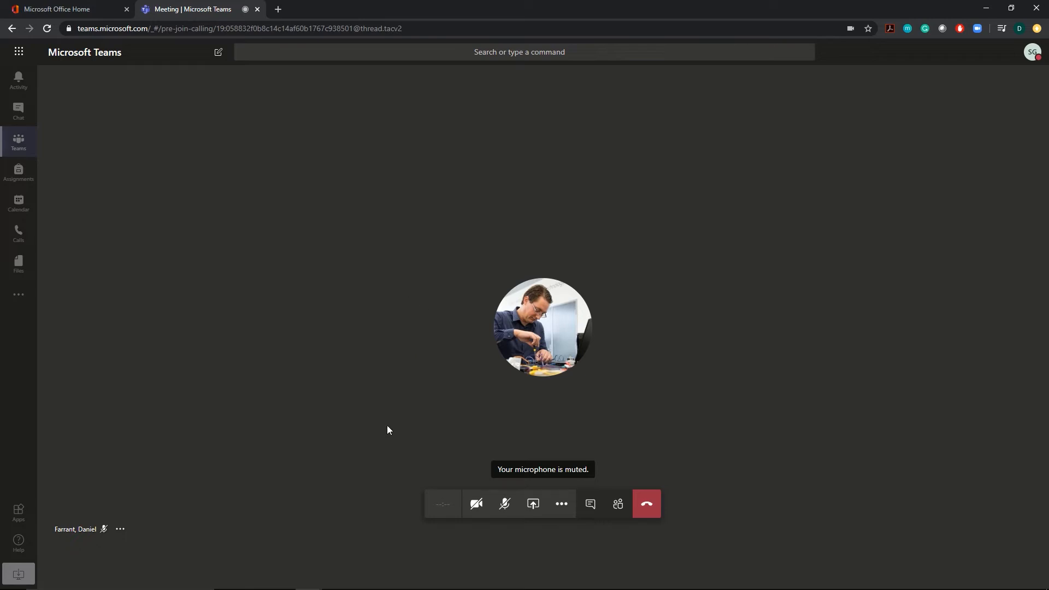
{"action": "mouse_move", "coordinate": [590, 502]}
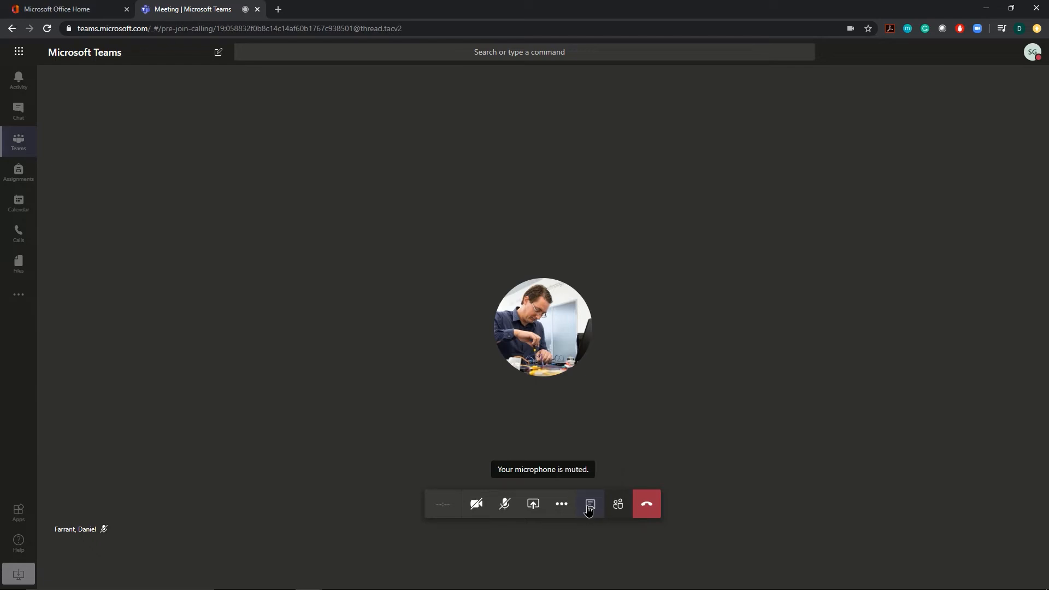
Step: Show the meeting conversation panel beside the Orientation call
{"action": "left_click", "coordinate": [589, 502]}
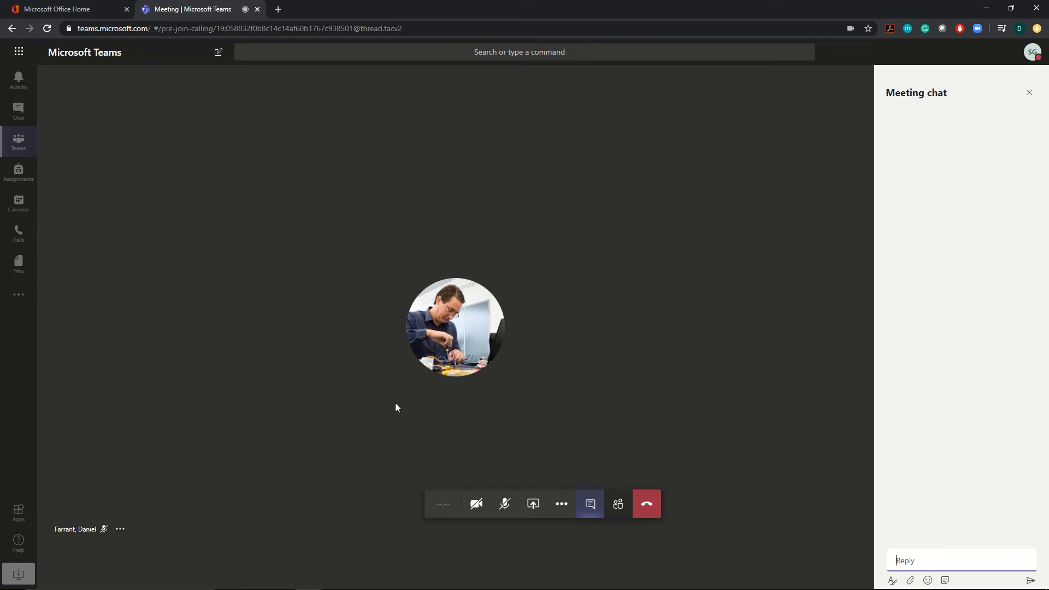
{"action": "mouse_move", "coordinate": [333, 321]}
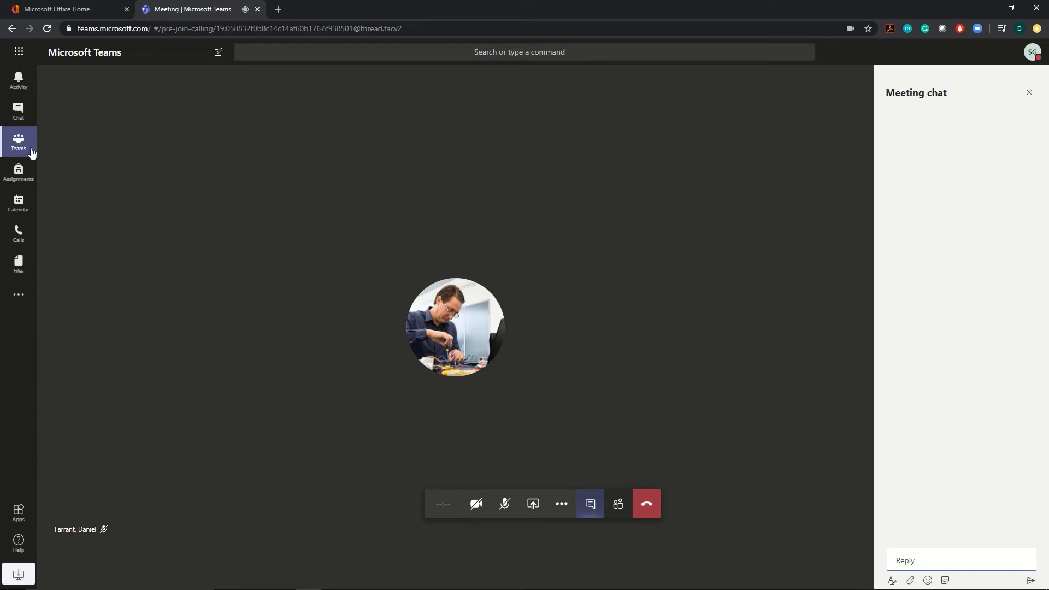
Step: Switch to the Orientation channel posts and back to the full call view, twice
{"action": "left_click", "coordinate": [19, 141]}
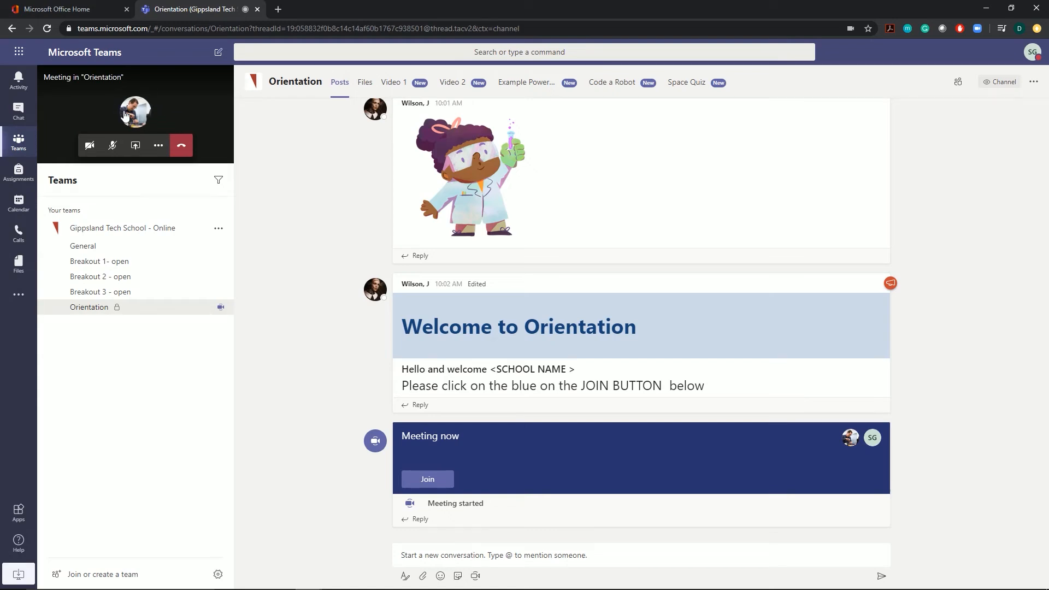
{"action": "mouse_move", "coordinate": [146, 128]}
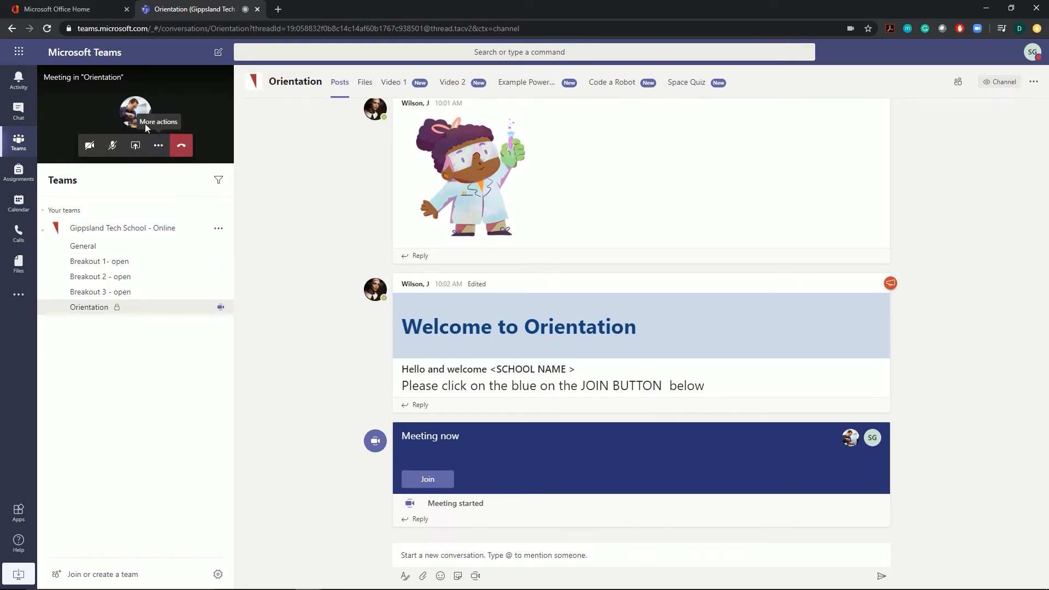
{"action": "left_click", "coordinate": [427, 479]}
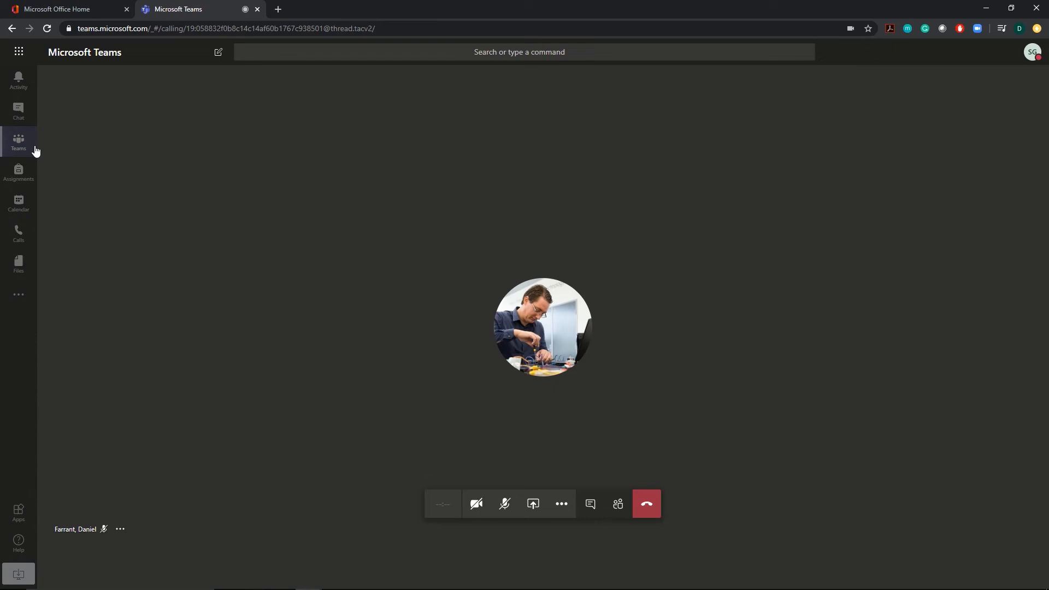
{"action": "left_click", "coordinate": [18, 142]}
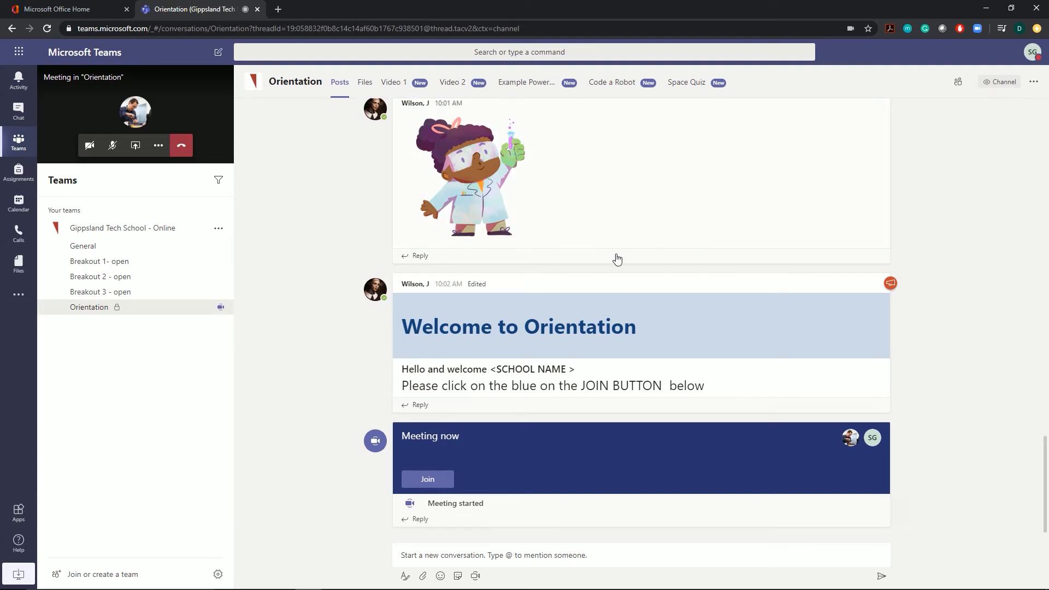
{"action": "mouse_move", "coordinate": [579, 231]}
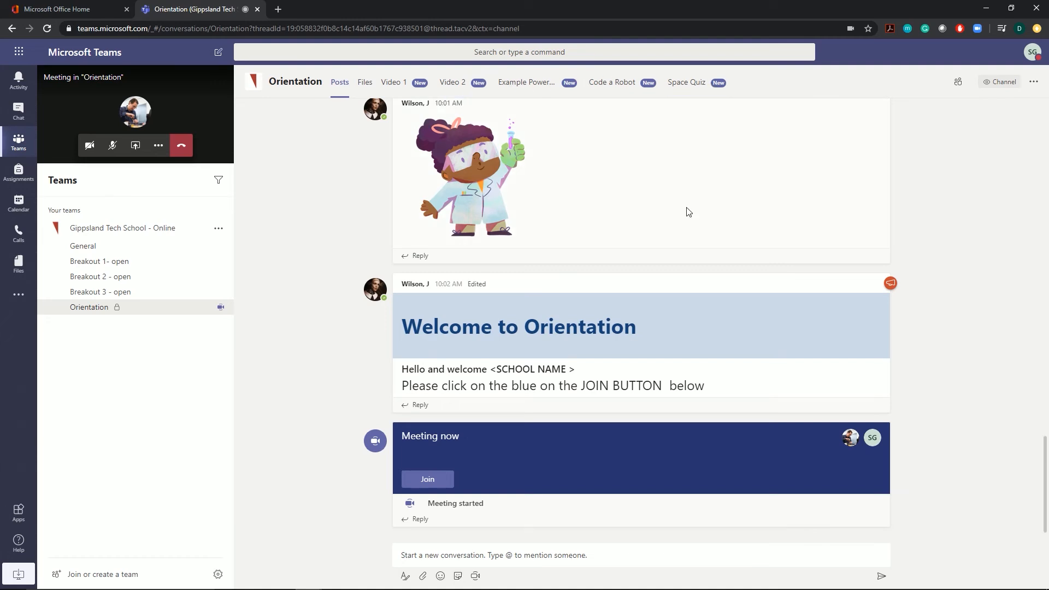
{"action": "left_click", "coordinate": [427, 479]}
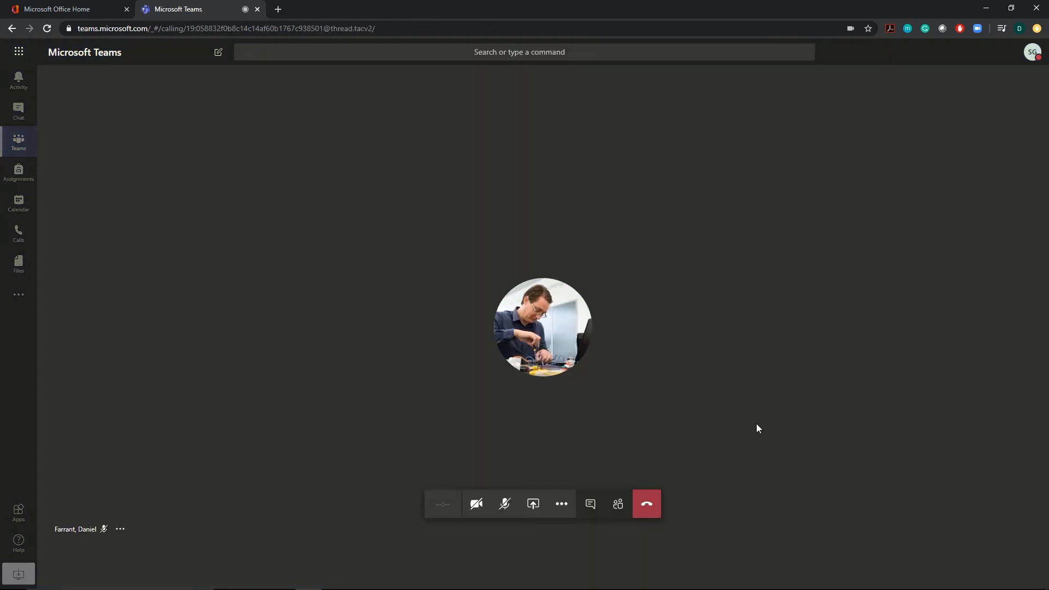
{"action": "mouse_move", "coordinate": [629, 414]}
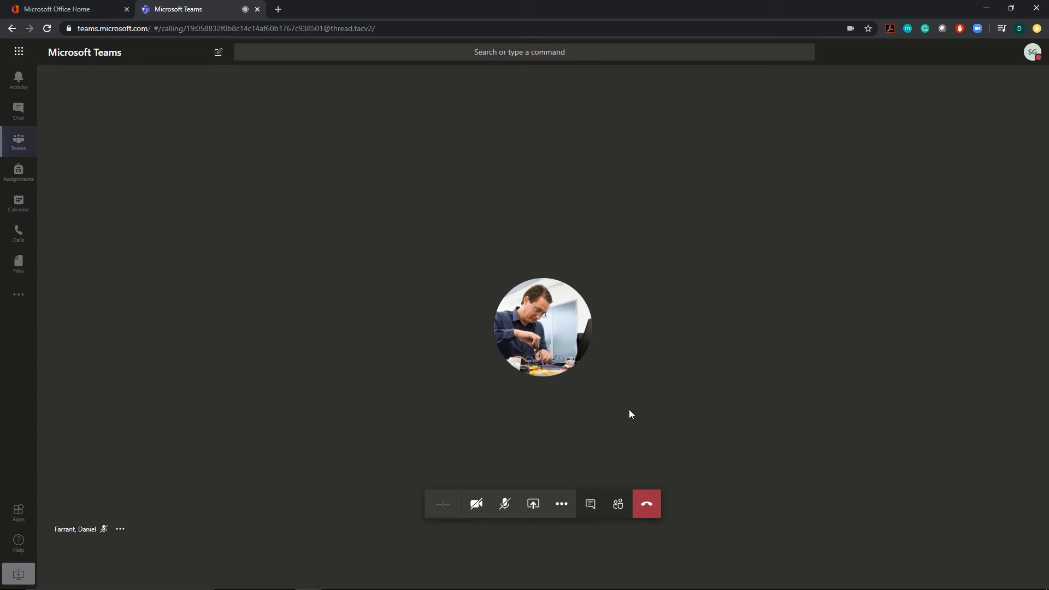
{"action": "mouse_move", "coordinate": [589, 503]}
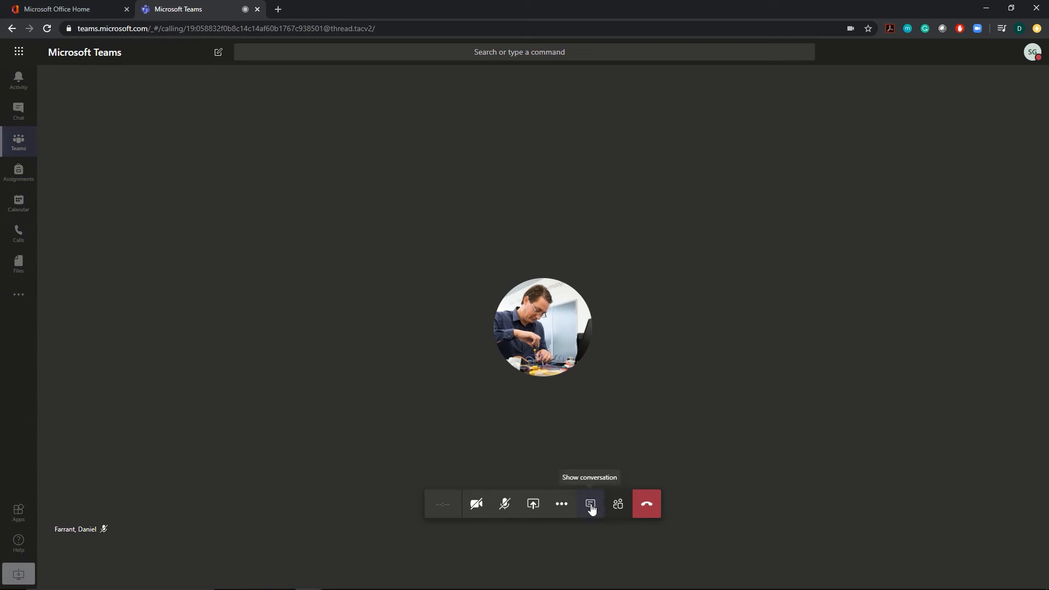
{"action": "left_click", "coordinate": [588, 502]}
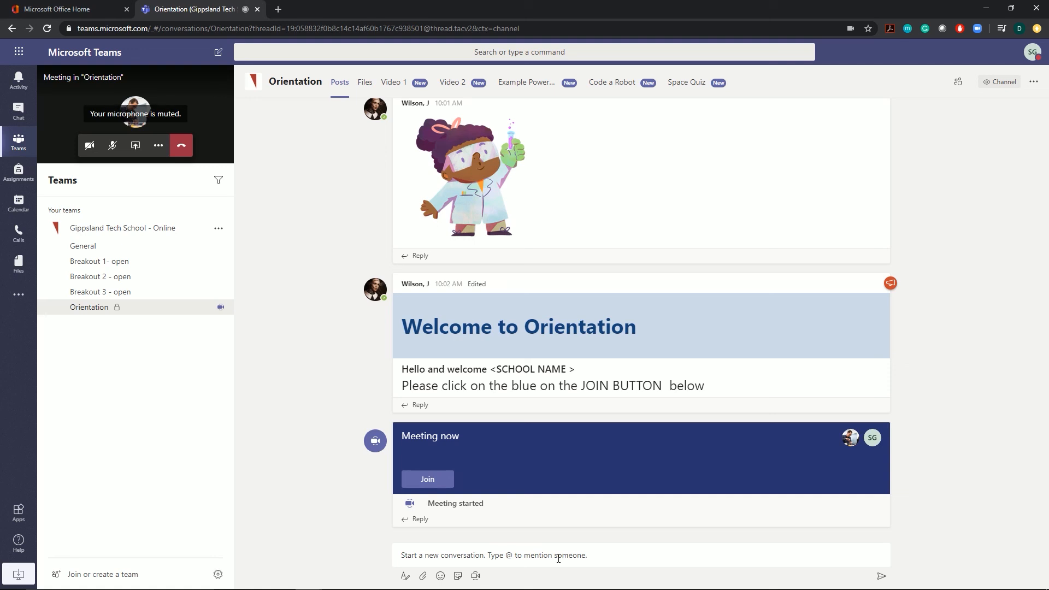
{"action": "left_click", "coordinate": [427, 479]}
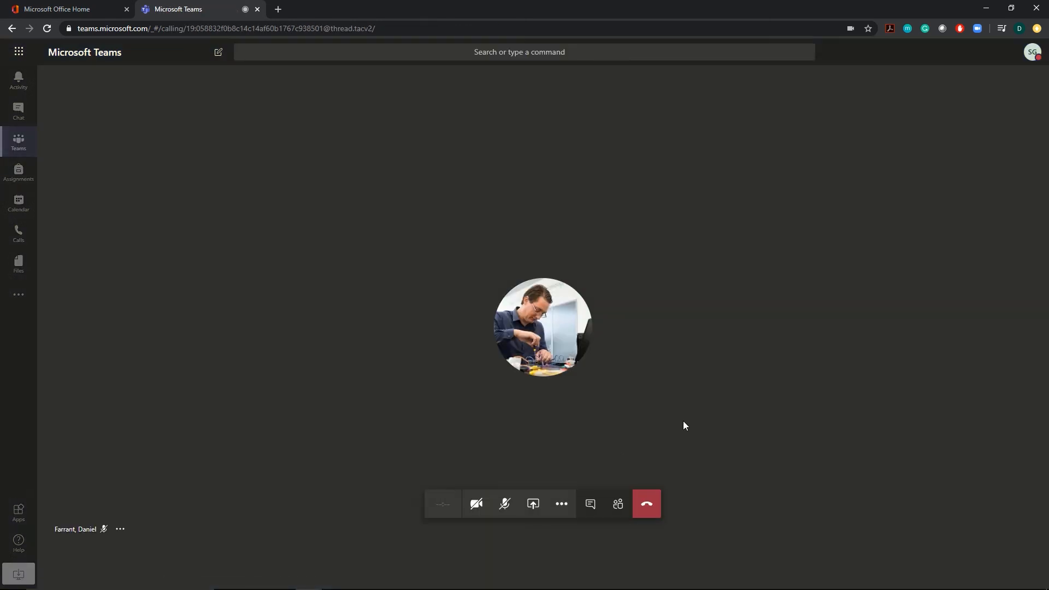
{"action": "mouse_move", "coordinate": [701, 426]}
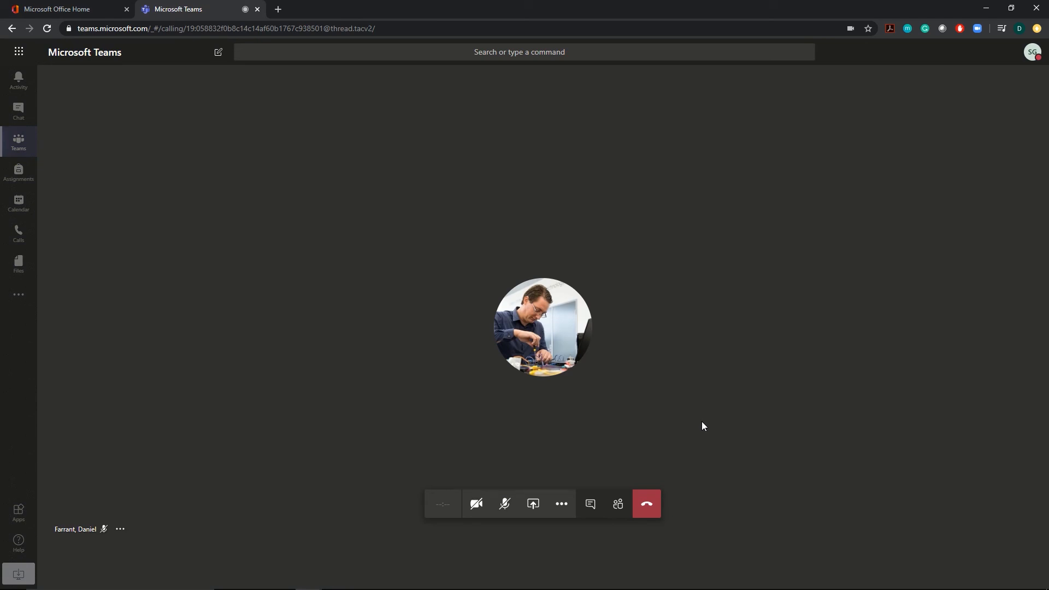